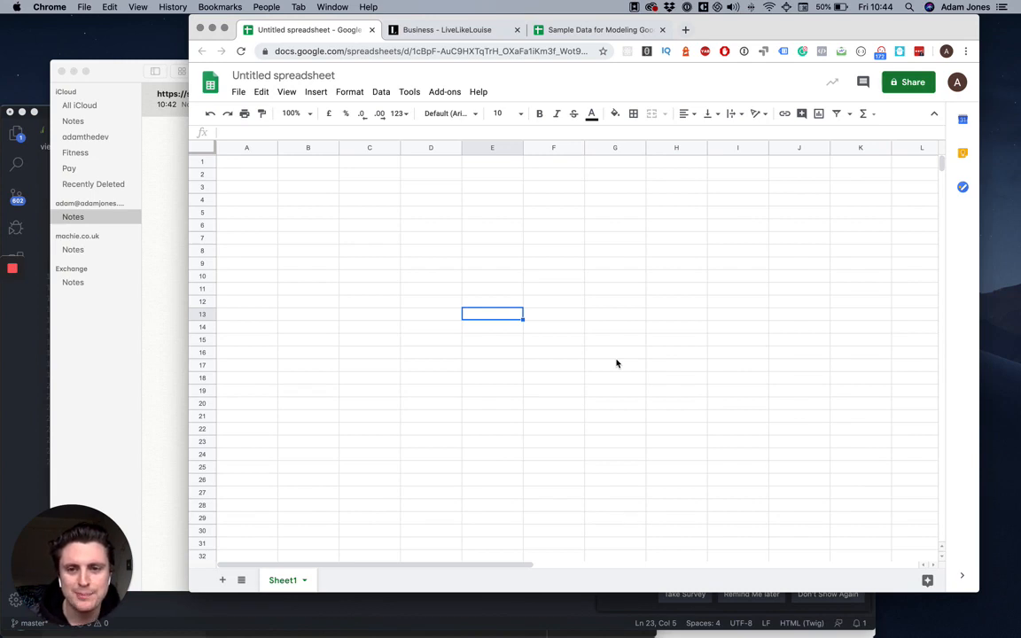
{"action": "mouse_move", "coordinate": [370, 180]}
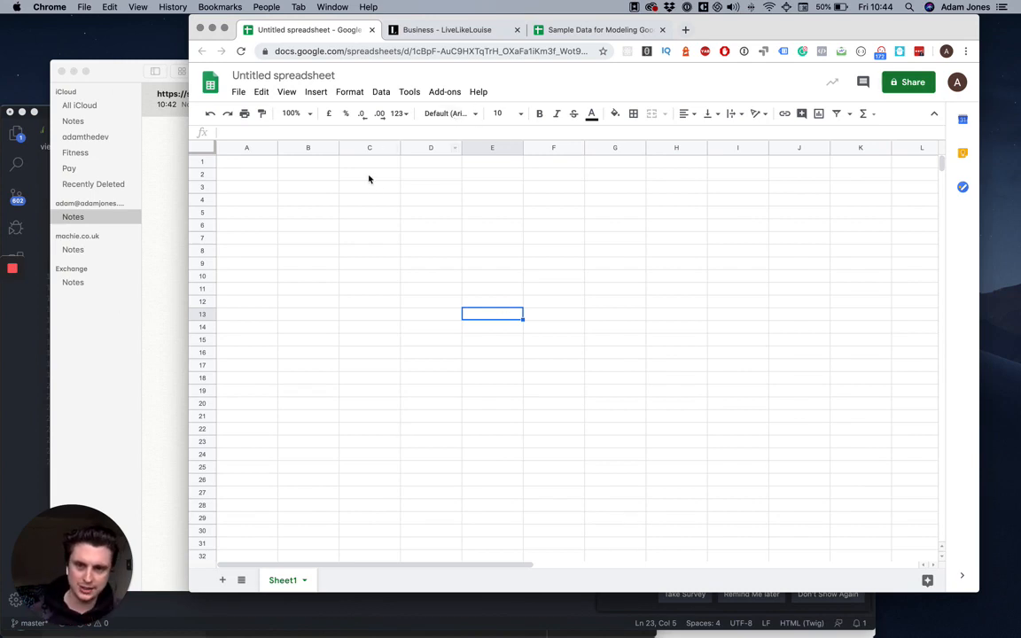
{"action": "mouse_move", "coordinate": [470, 300]}
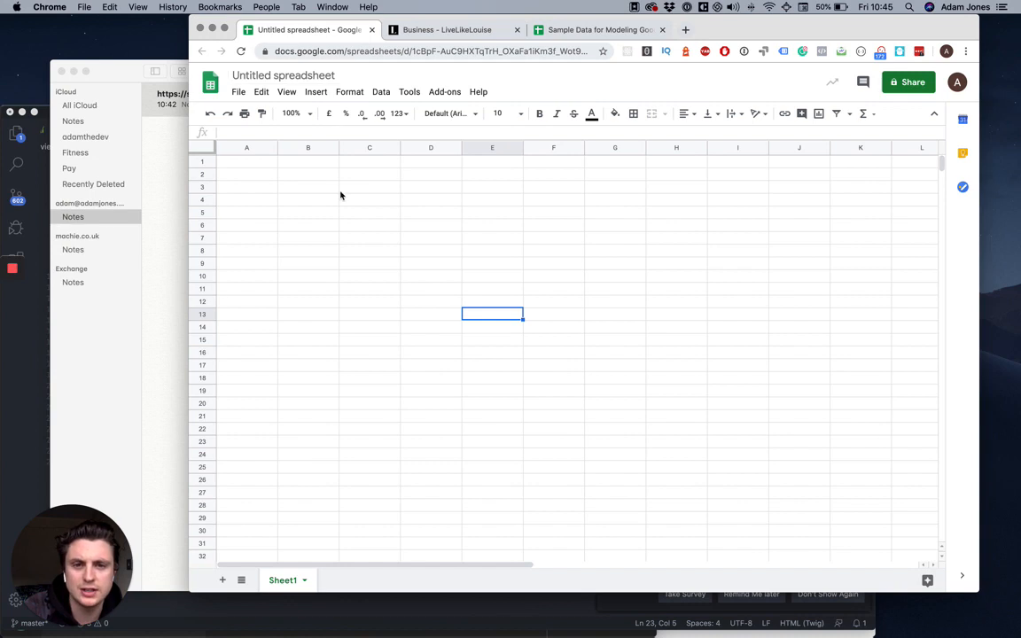
{"action": "mouse_move", "coordinate": [353, 189]}
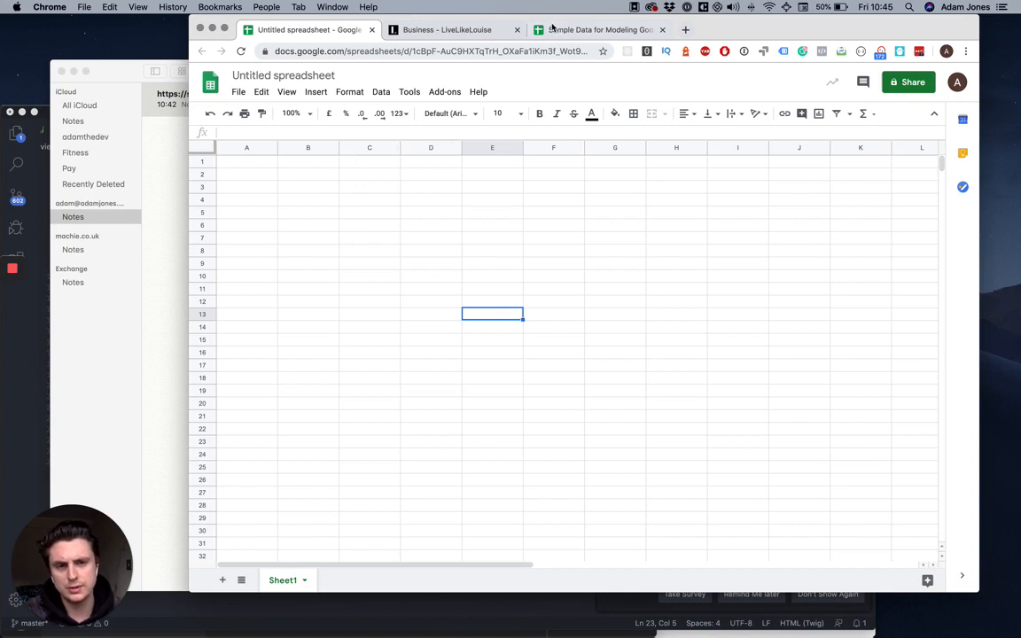
Step: Paste the sample budget transactions into the untitled spreadsheet and deselect the pasted data
{"action": "left_click", "coordinate": [599, 29]}
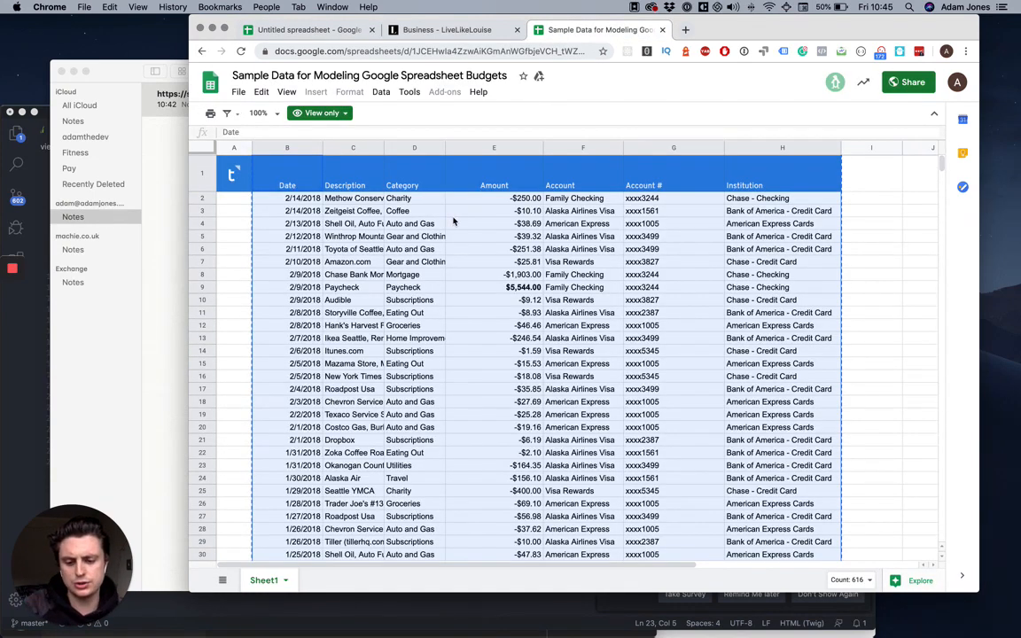
{"action": "left_click", "coordinate": [309, 29]}
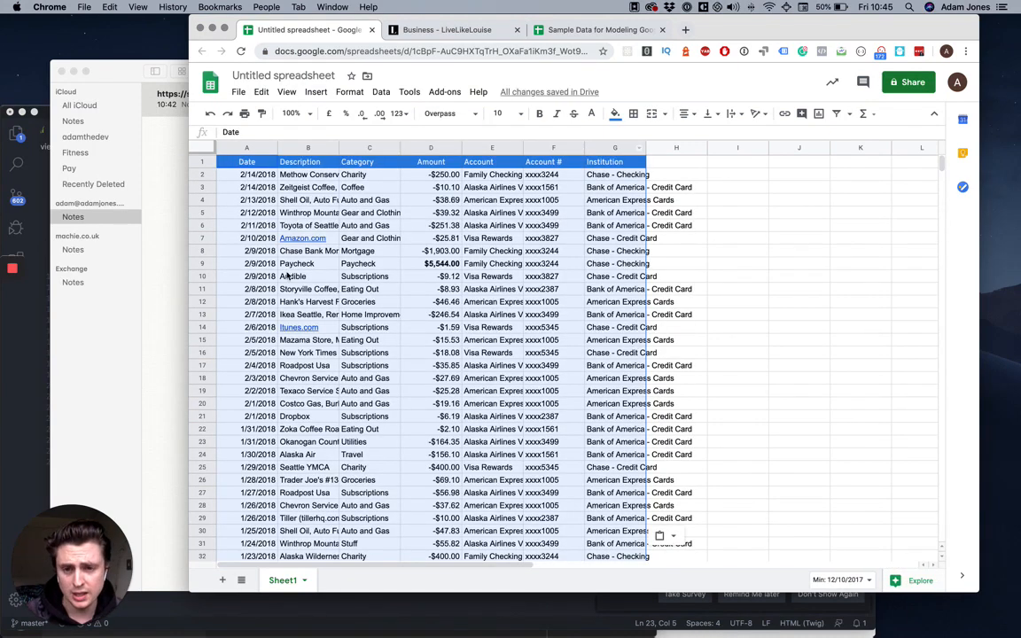
{"action": "left_click", "coordinate": [365, 353]}
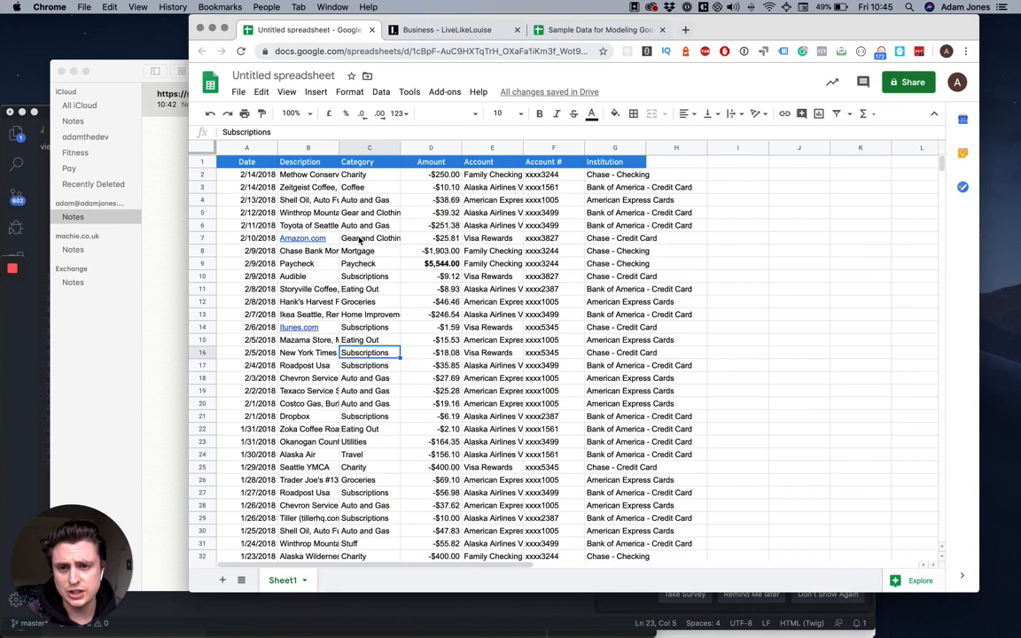
{"action": "left_click", "coordinate": [239, 91]}
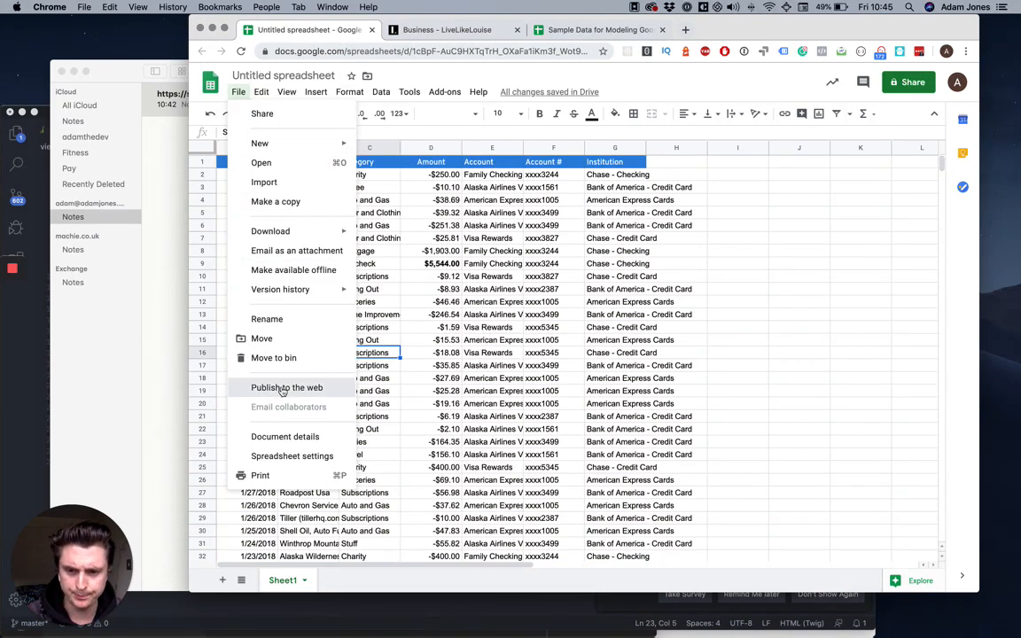
Step: Publish the budget spreadsheet to the web as an entire-document web page
{"action": "left_click", "coordinate": [287, 388]}
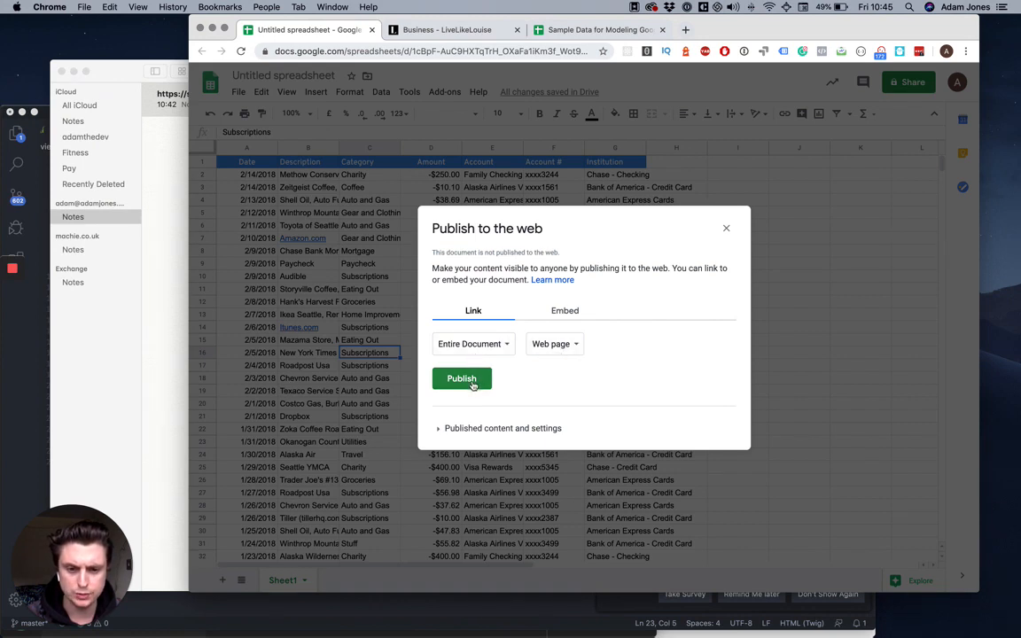
{"action": "left_click", "coordinate": [461, 379]}
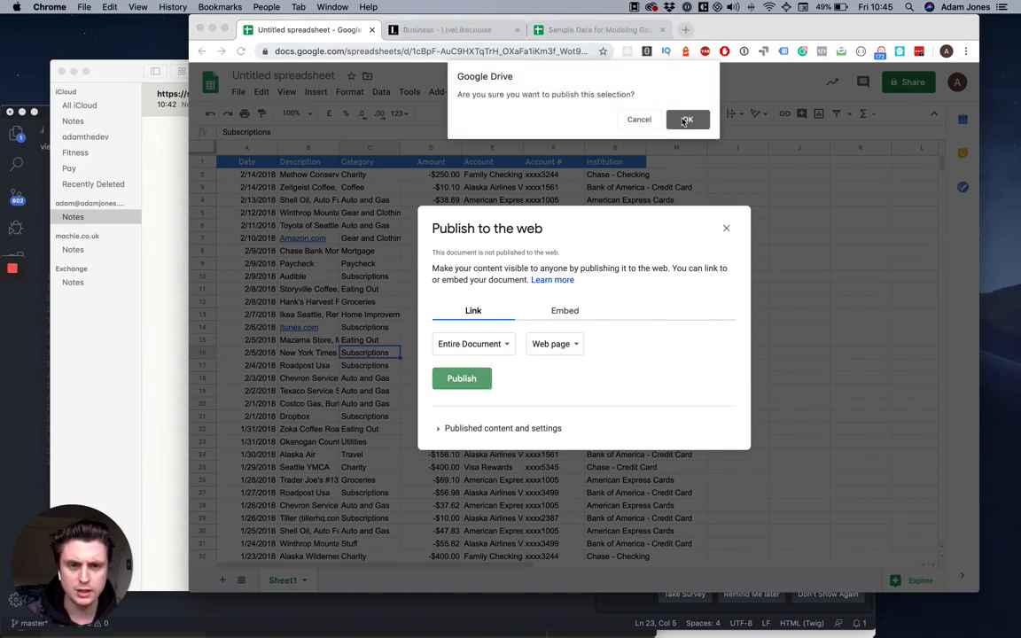
{"action": "left_click", "coordinate": [687, 120]}
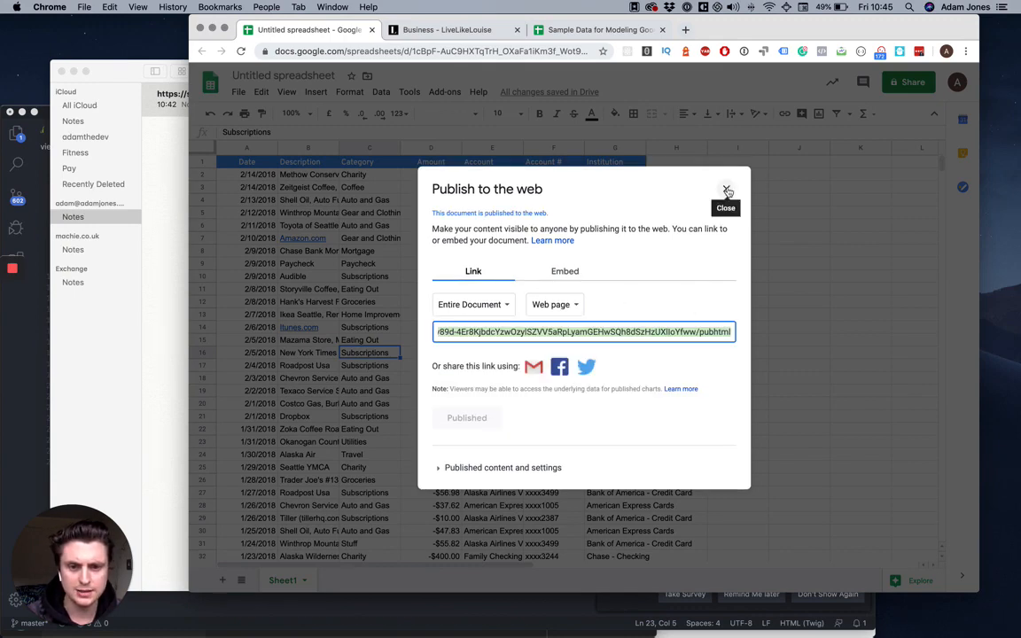
{"action": "left_click", "coordinate": [726, 191]}
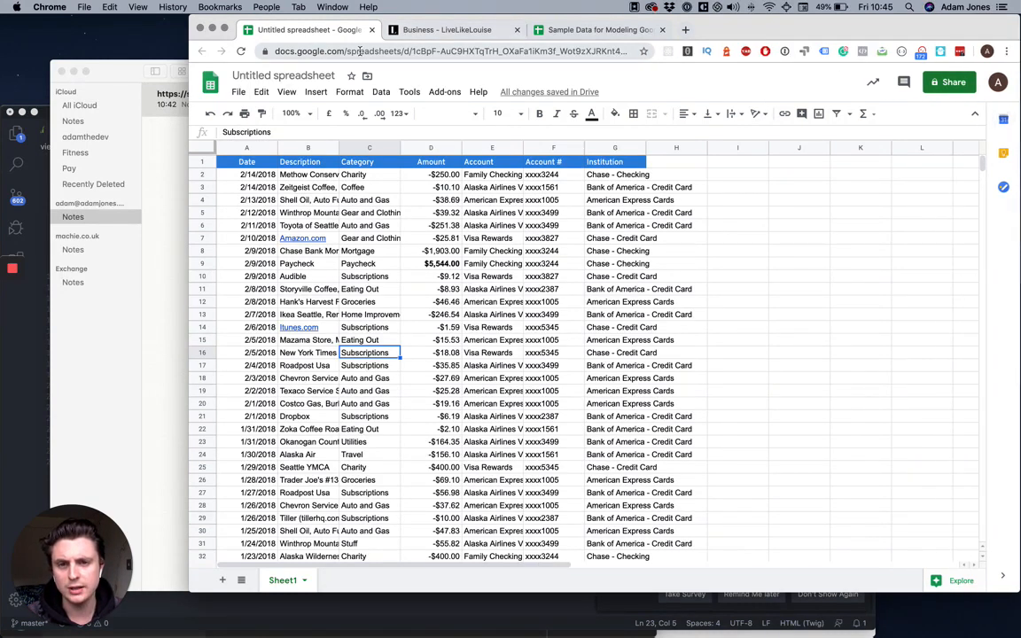
Step: Replace the note's spreadsheetID placeholder with the copied spreadsheet ID and copy the feed URL
{"action": "left_click", "coordinate": [452, 51]}
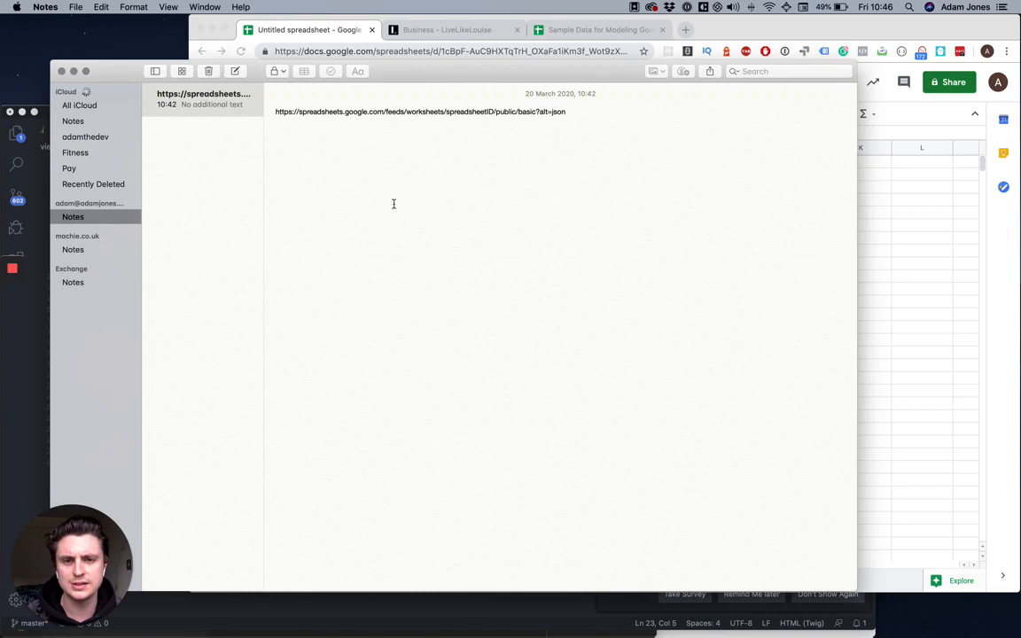
{"action": "double_click", "coordinate": [470, 111]}
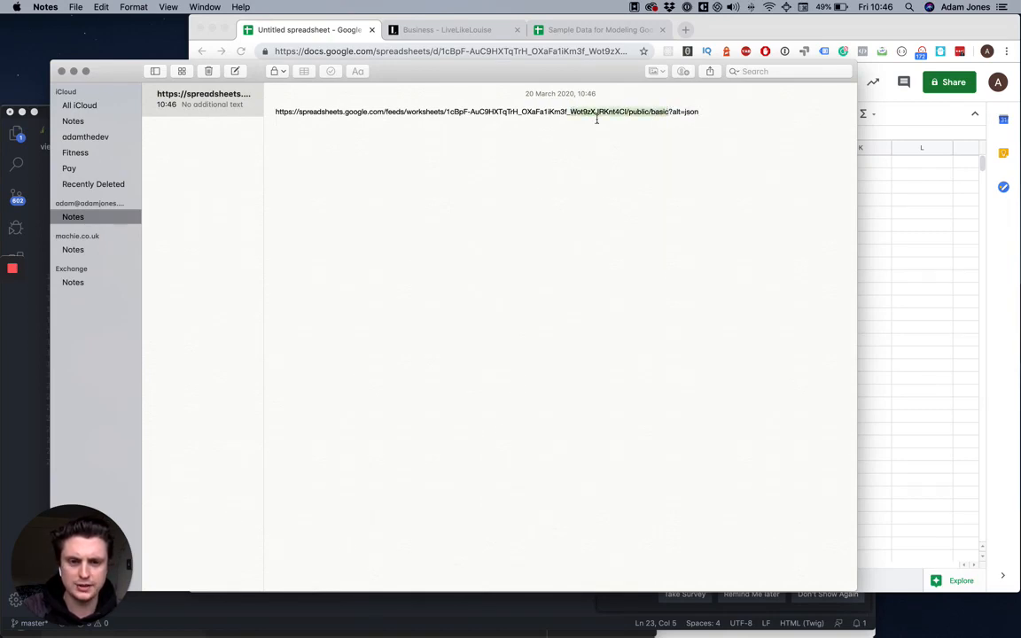
{"action": "triple_click", "coordinate": [485, 120]}
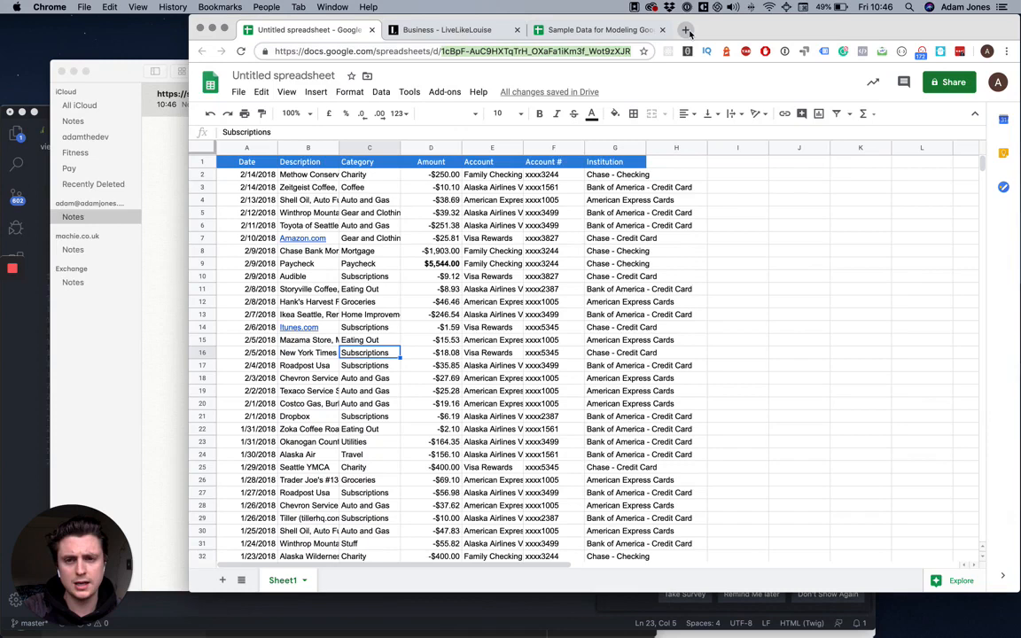
Step: Load the worksheets JSON feed in a new tab and scroll to the cellsfeed link
{"action": "left_click", "coordinate": [687, 29]}
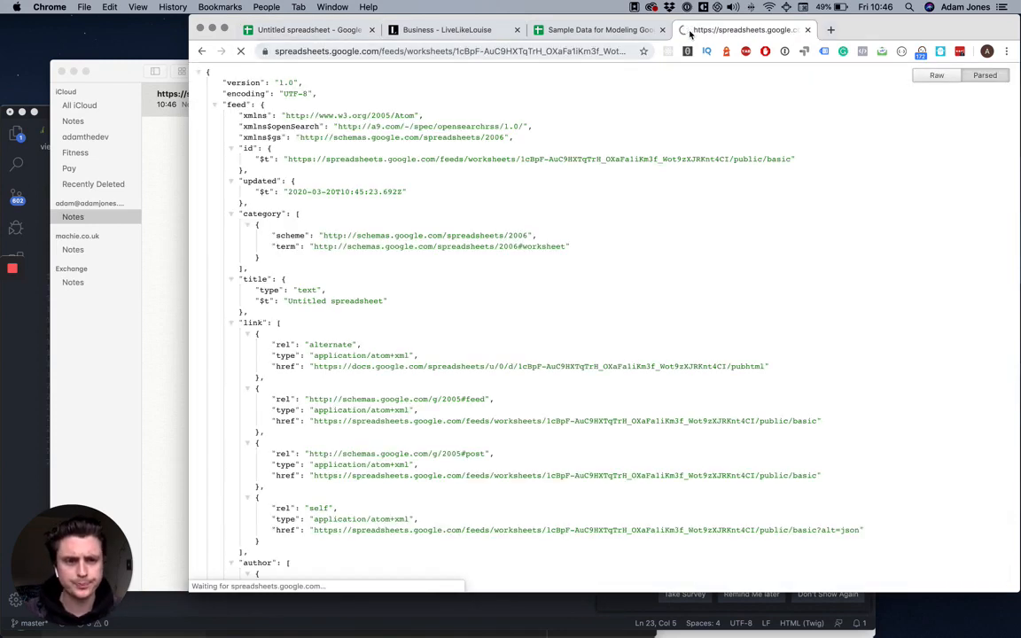
{"action": "scroll", "scroll_direction": "down", "scroll_amount": 3}
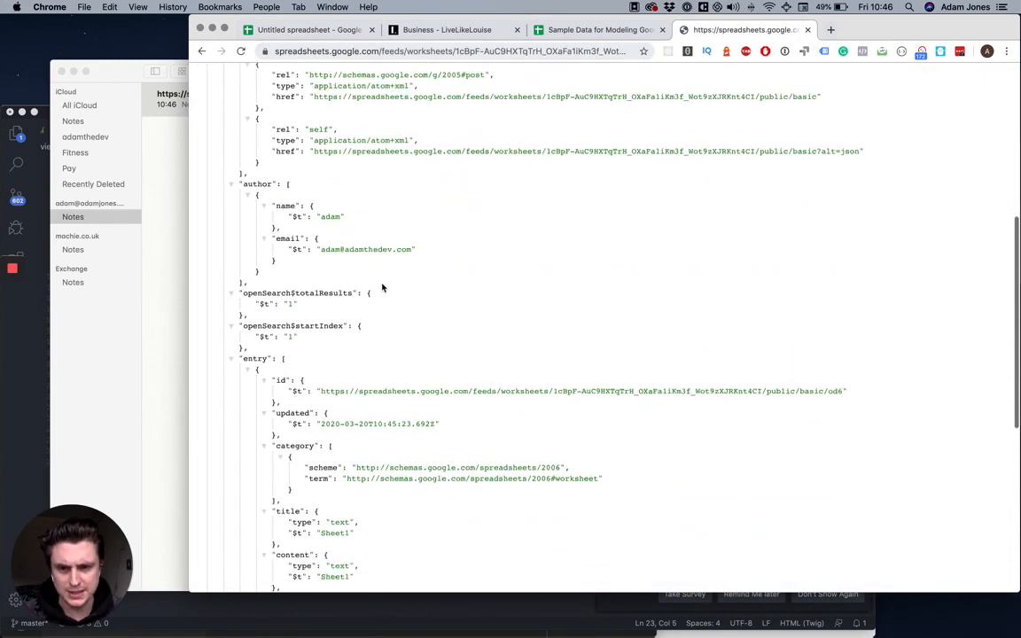
{"action": "scroll", "scroll_direction": "down", "scroll_amount": 3}
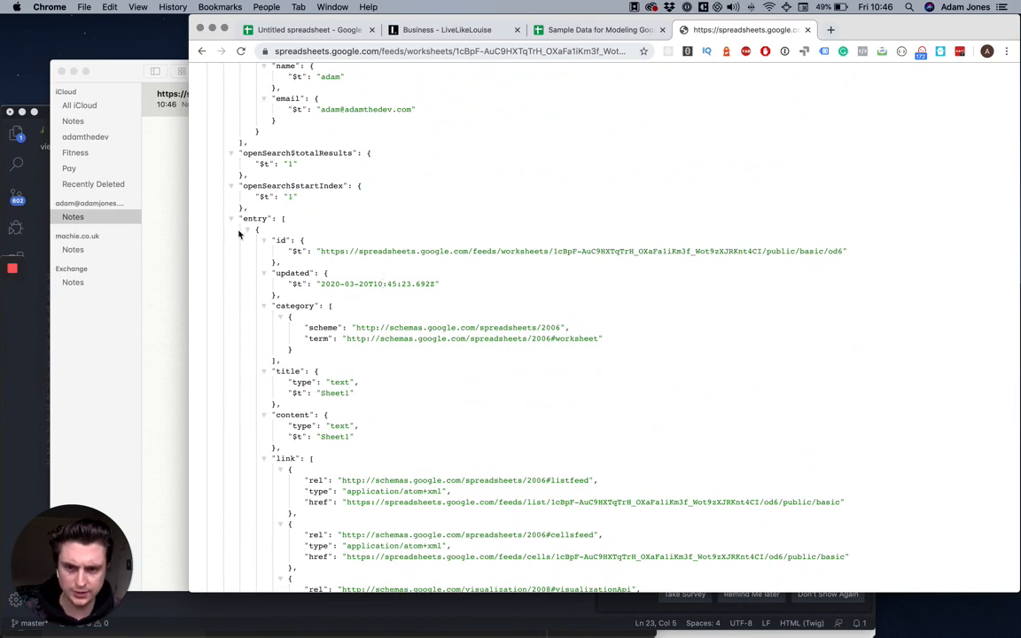
{"action": "scroll", "scroll_direction": "down", "scroll_amount": 3}
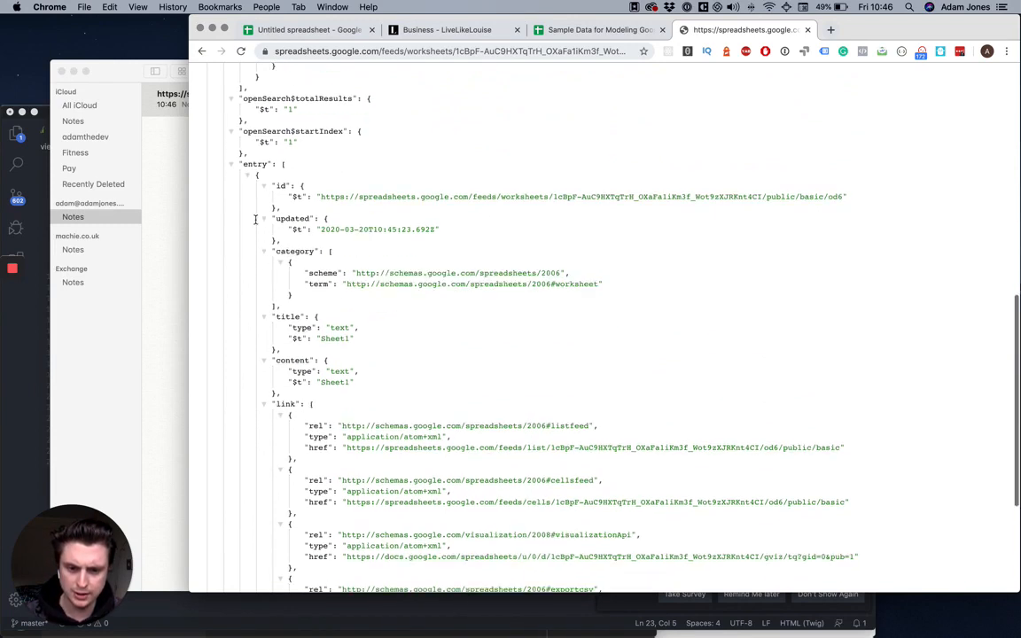
{"action": "scroll", "scroll_direction": "down", "scroll_amount": 3}
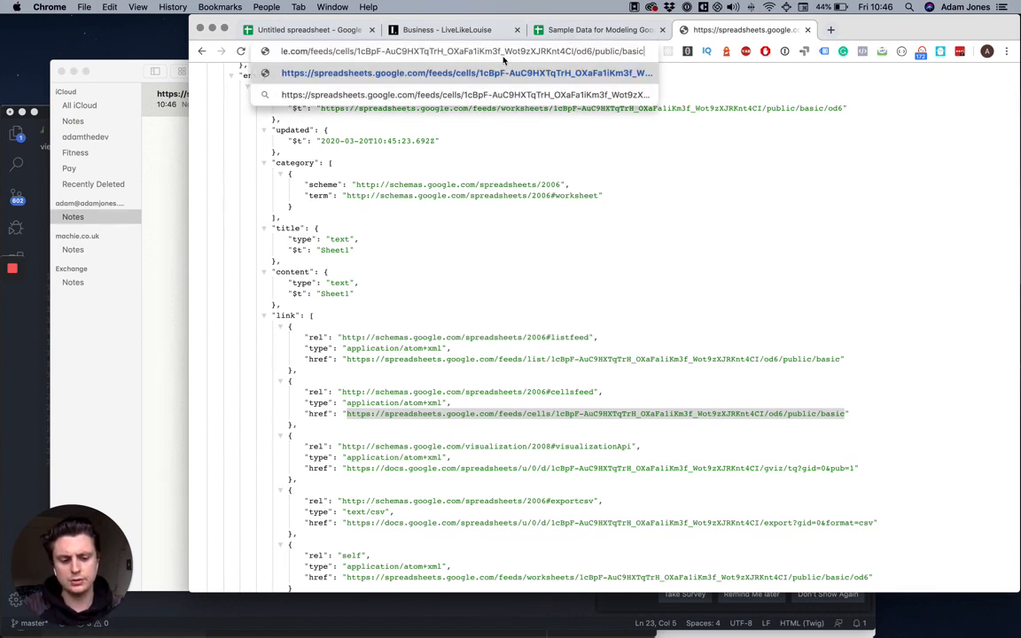
Step: Load the cells feed with ?alt=json and close the Sample Data tab
{"action": "type", "text": "?alt"}
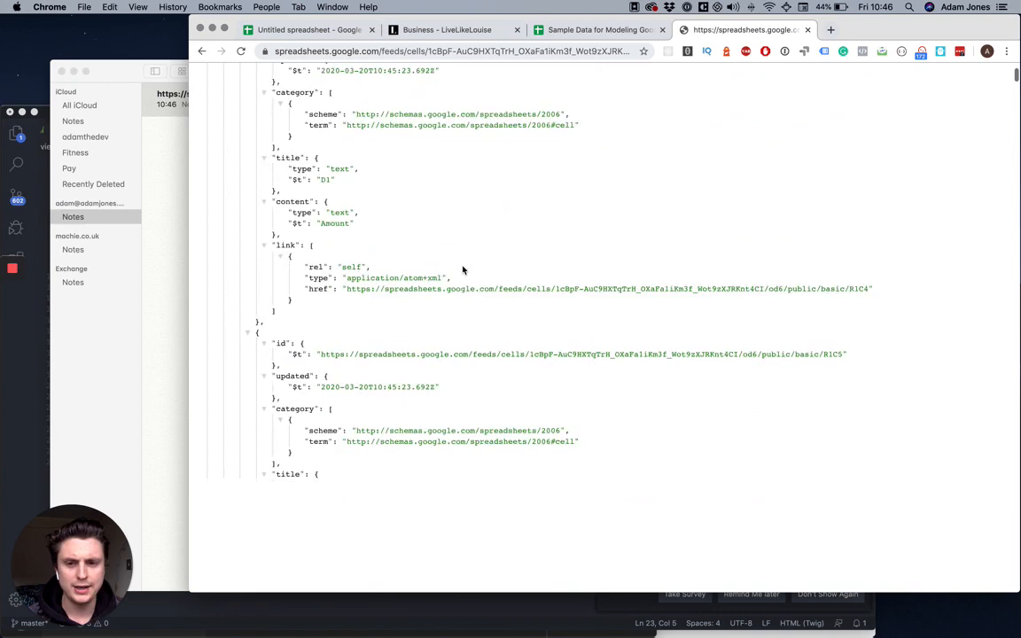
{"action": "scroll", "scroll_direction": "down", "scroll_amount": 3}
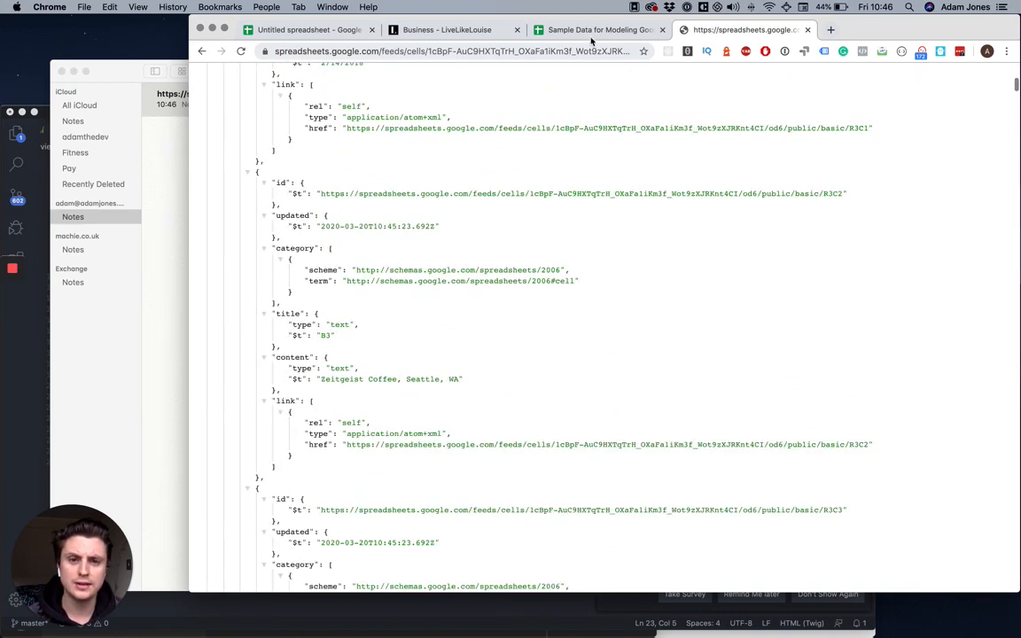
{"action": "left_click", "coordinate": [309, 29]}
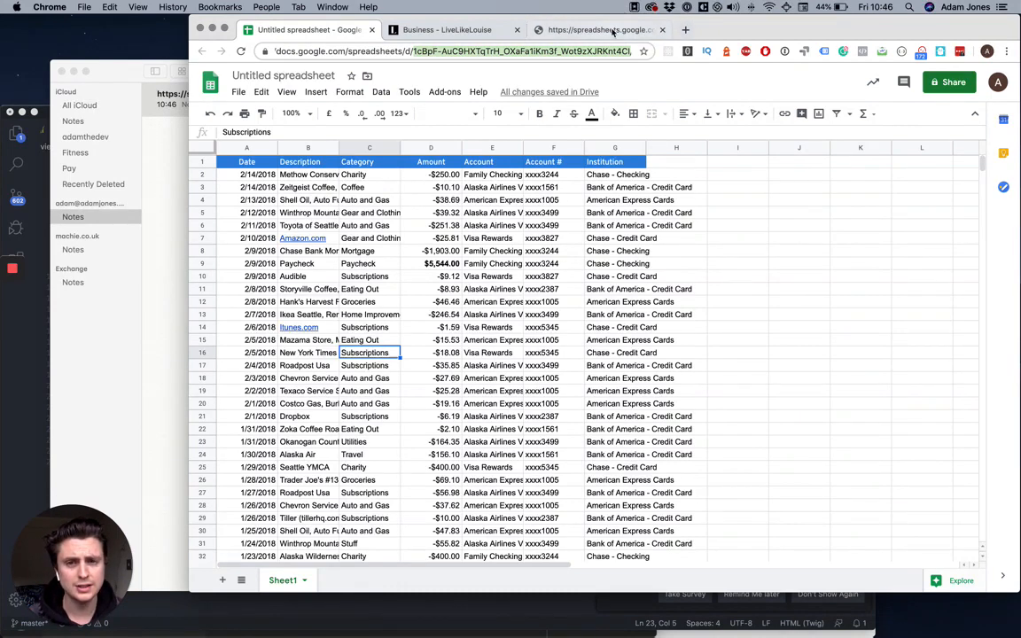
{"action": "left_click", "coordinate": [598, 29]}
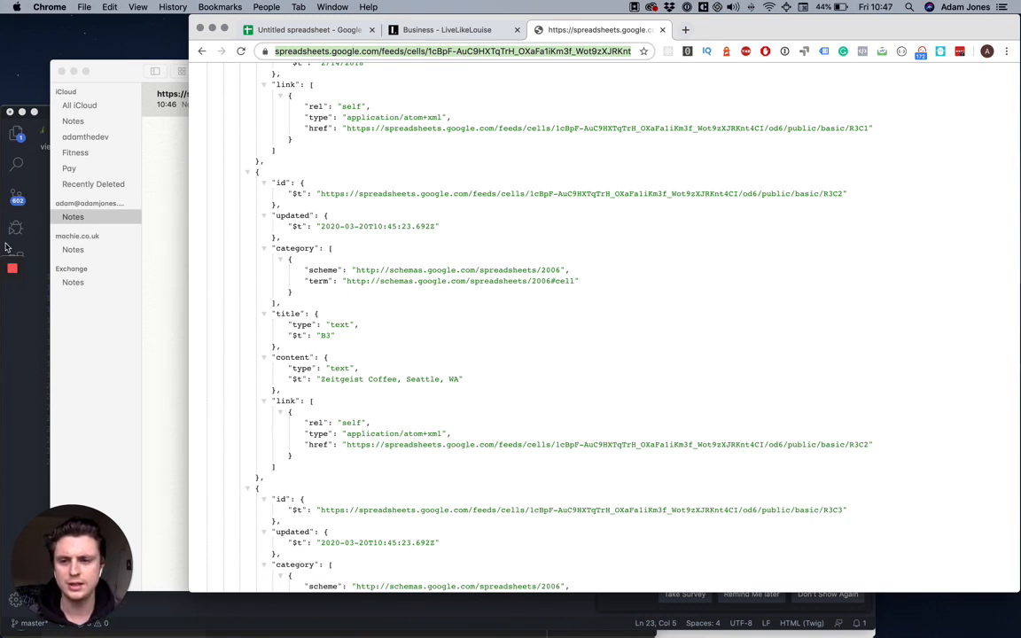
{"action": "mouse_move", "coordinate": [34, 333]}
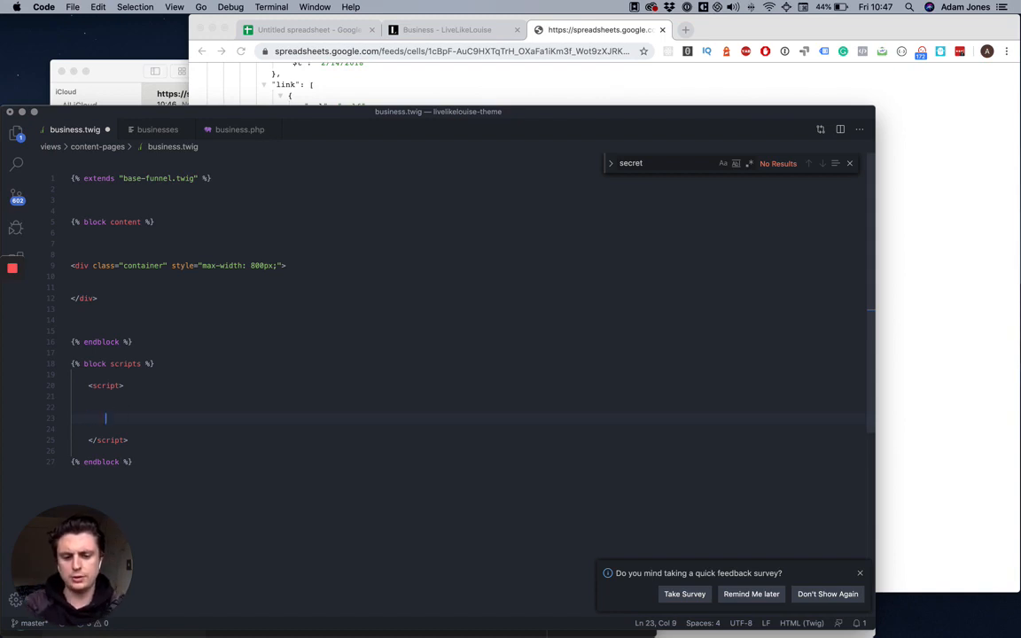
Step: Add $.get to the cells feed URL with a console.log(data) callback in business.twig
{"action": "type", "text": "$.get()"}
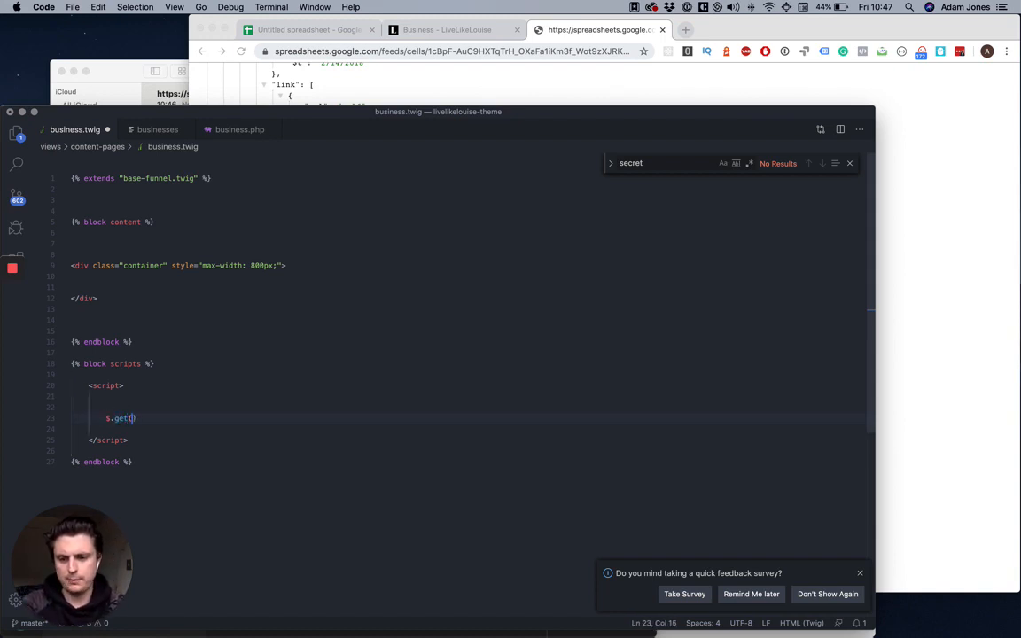
{"action": "type", "text": "'https://spreadsheets.google.com/feeds/cells/1cBpF-AuC9HXTqTrH_OXaFa1iKm3f_Wot9zXJRKnt4CI/od6/public/basic?alt=json', function(data"}
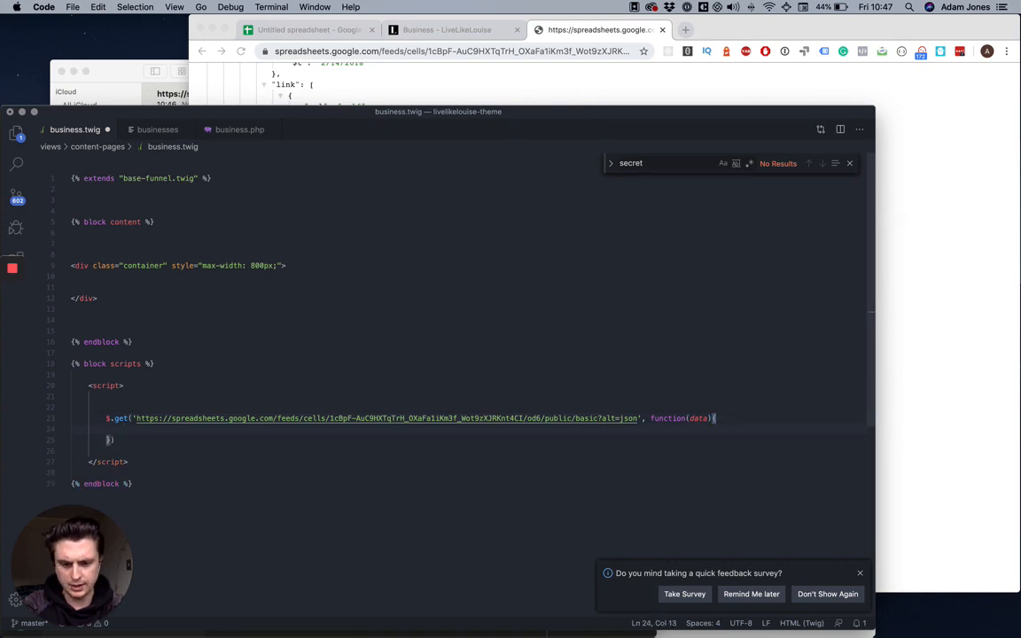
{"action": "type", "text": "console.log(dat"}
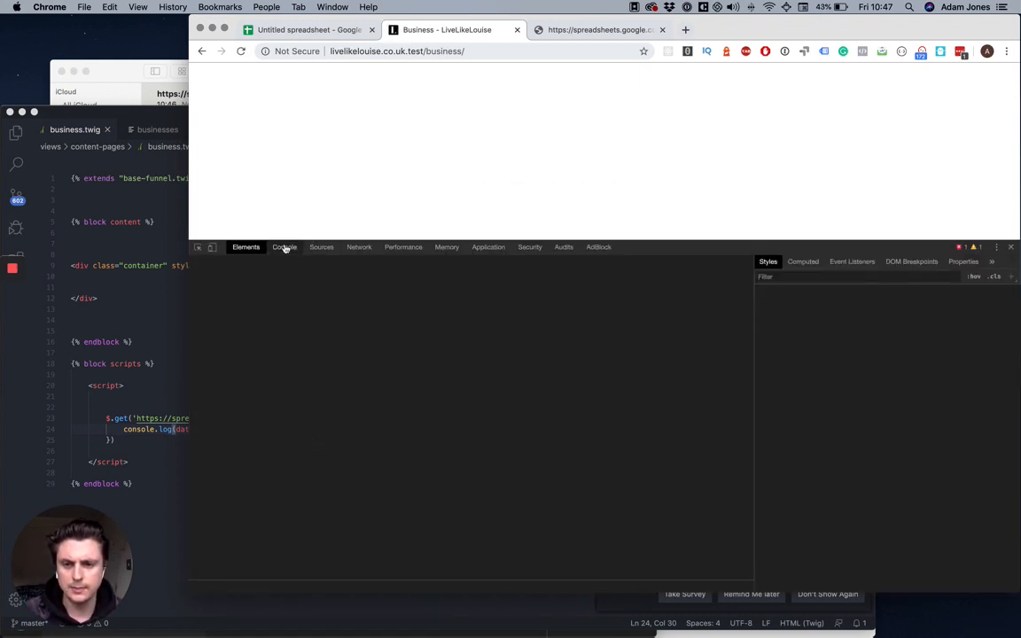
Step: Inspect the console log of the fetched feed and its 616-entry array
{"action": "left_click", "coordinate": [285, 247]}
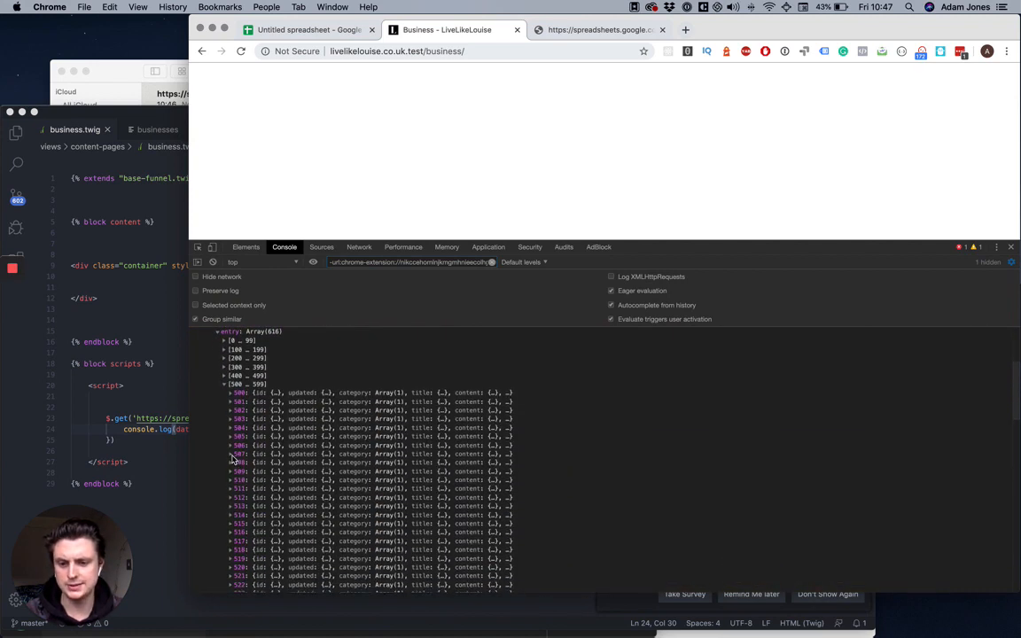
{"action": "scroll", "scroll_direction": "down", "scroll_amount": 3}
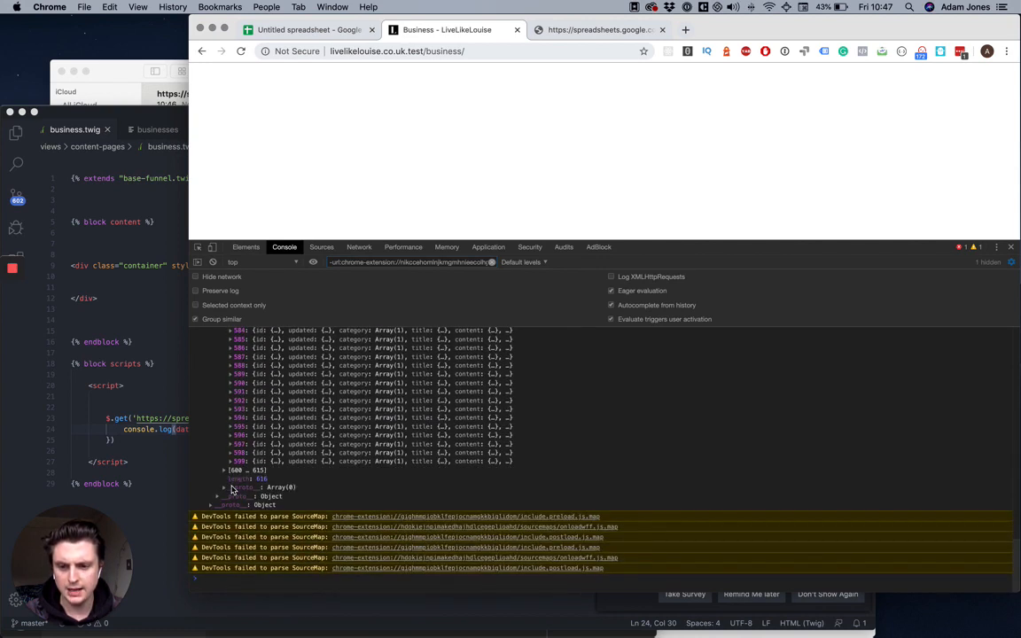
{"action": "mouse_move", "coordinate": [342, 230]}
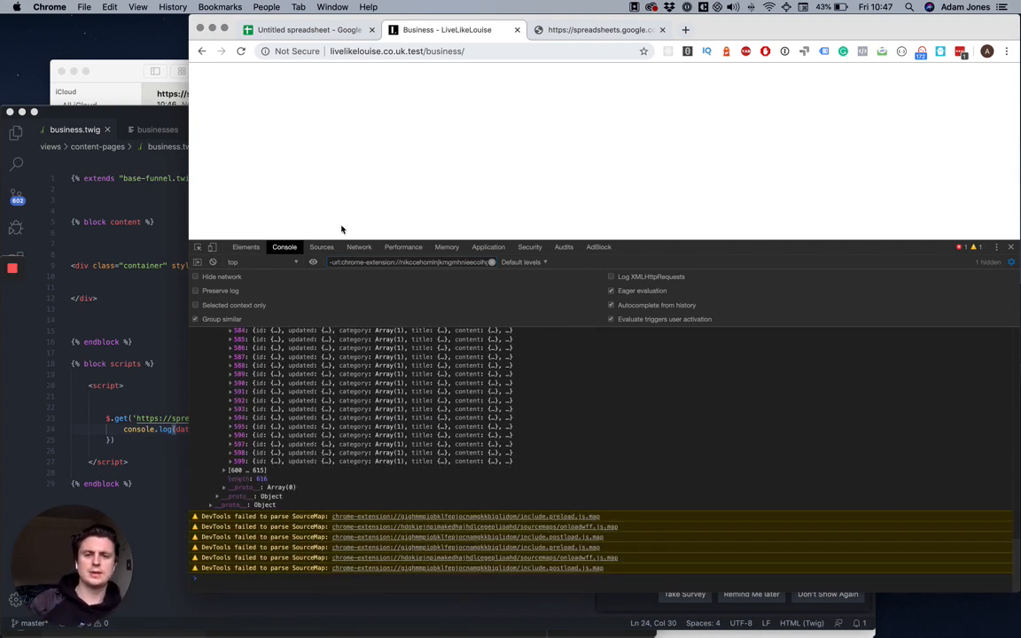